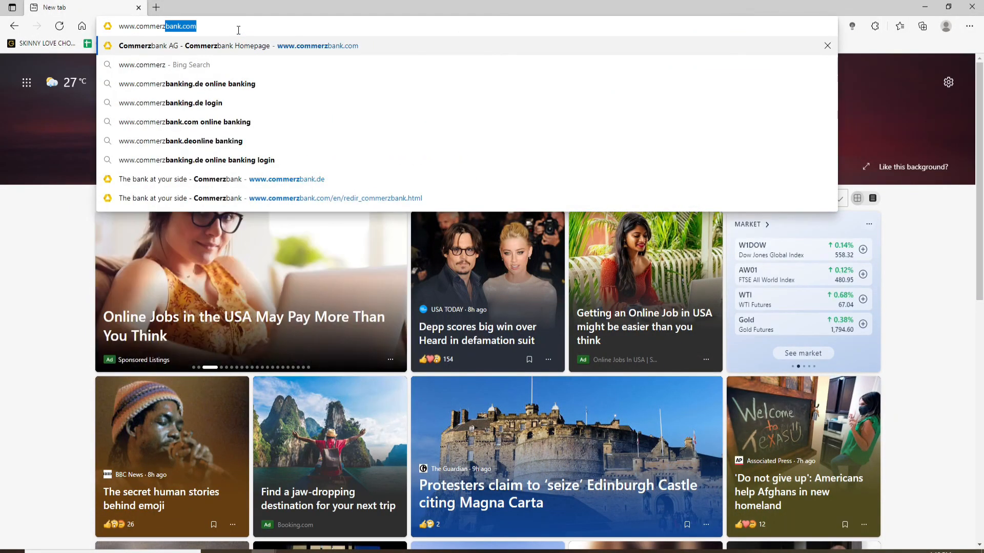
{"action": "left_click", "coordinate": [287, 179]}
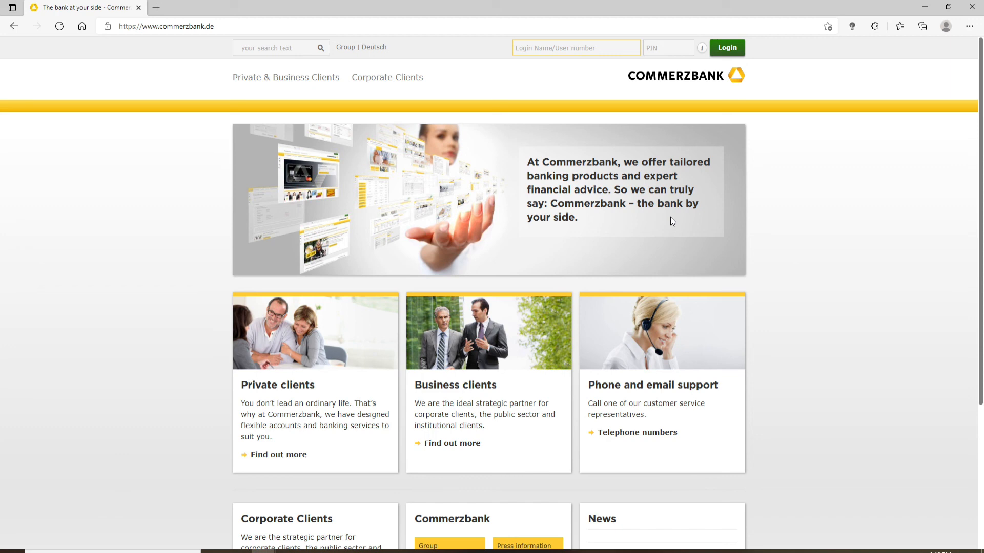
{"action": "mouse_move", "coordinate": [699, 161]}
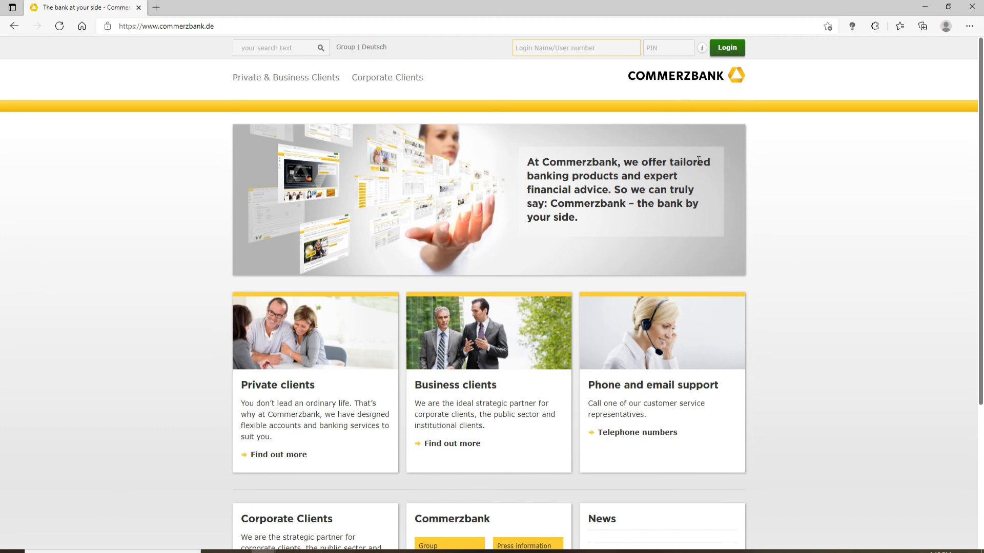
{"action": "left_click", "coordinate": [575, 48]}
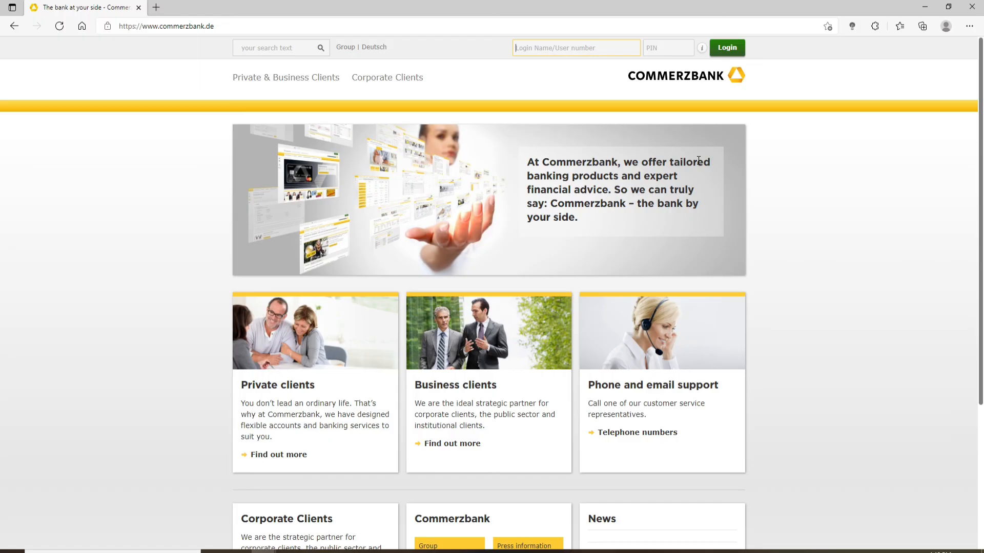
{"action": "mouse_move", "coordinate": [614, 245]}
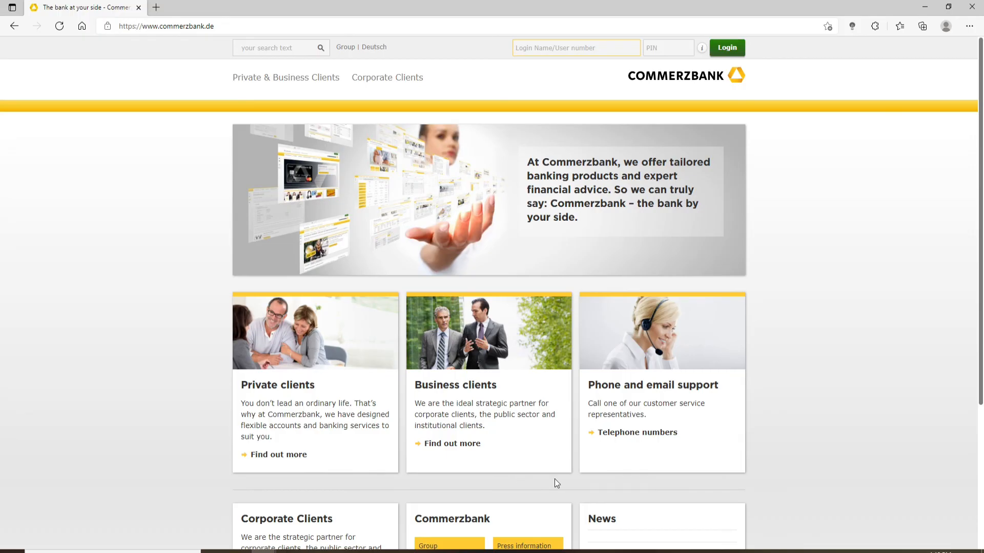
{"action": "left_click", "coordinate": [575, 47]}
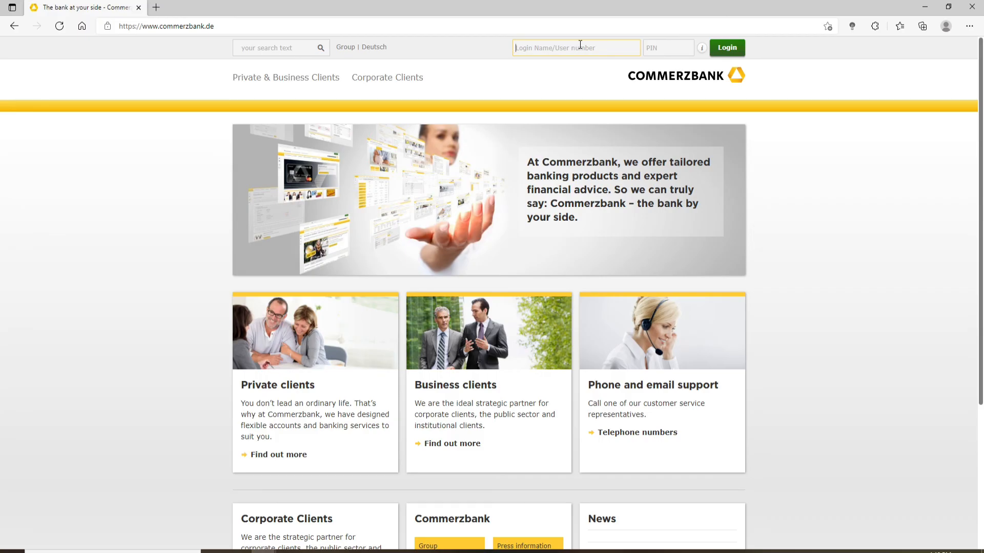
{"action": "type", "text": "rupadu"}
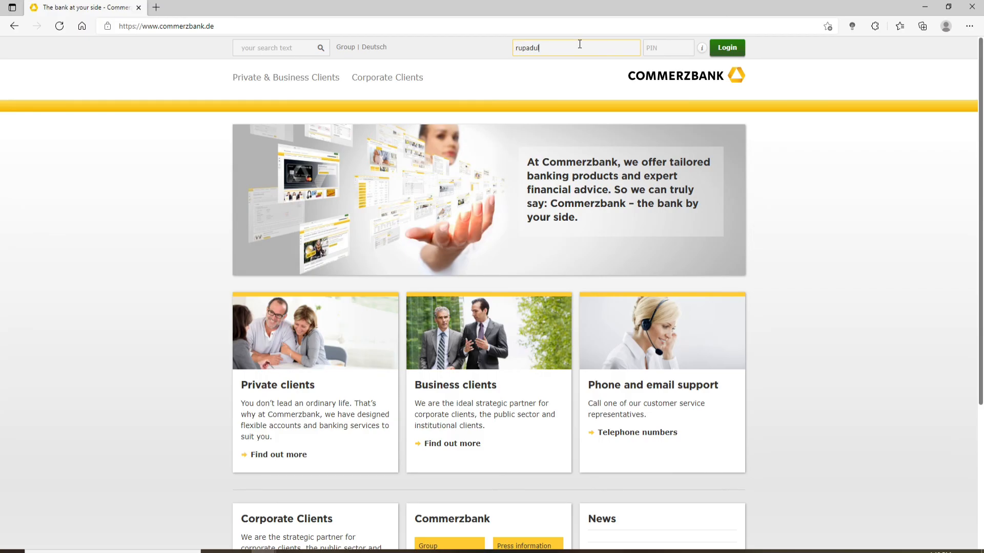